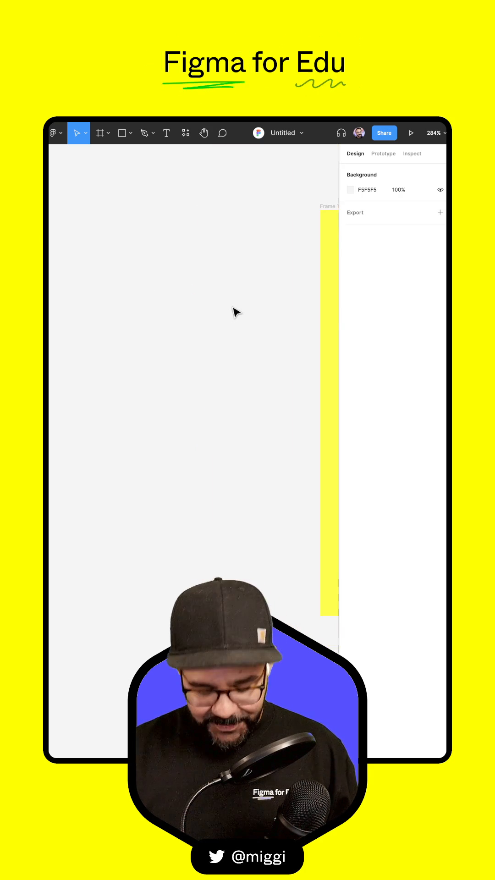
Step: Draw a 90×90 square frame left of the cat frame as the first of six stacked frames
left_click(100, 133)
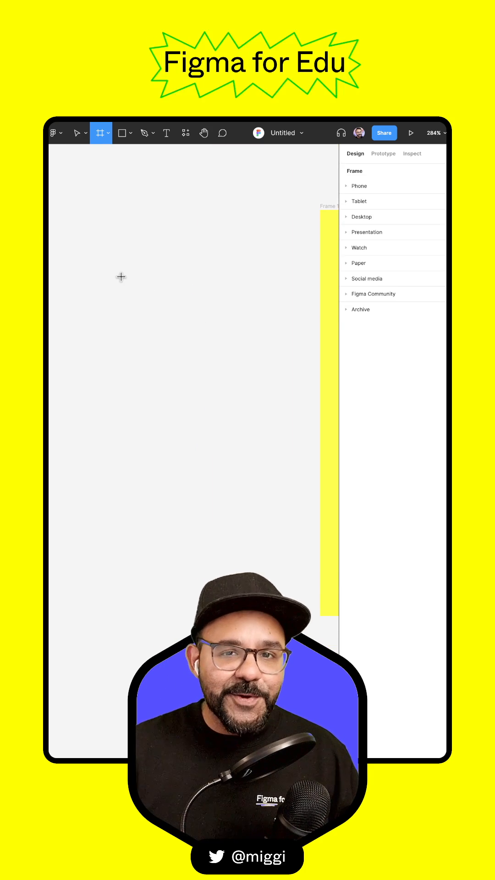
left_click_drag(79, 211, 258, 394)
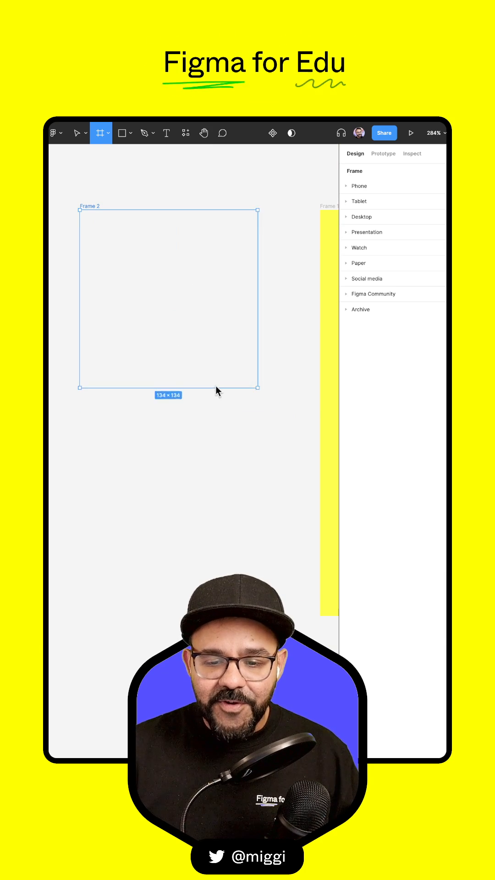
left_click_drag(256, 391, 224, 356)
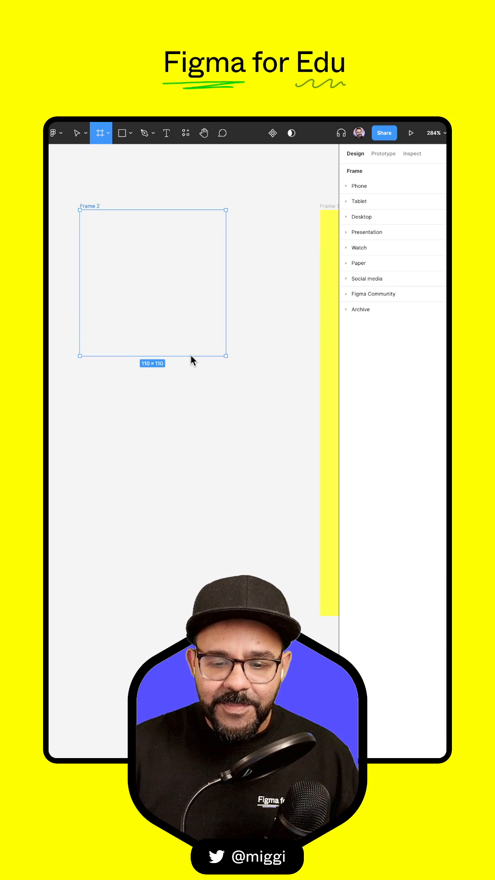
left_click_drag(224, 357, 199, 331)
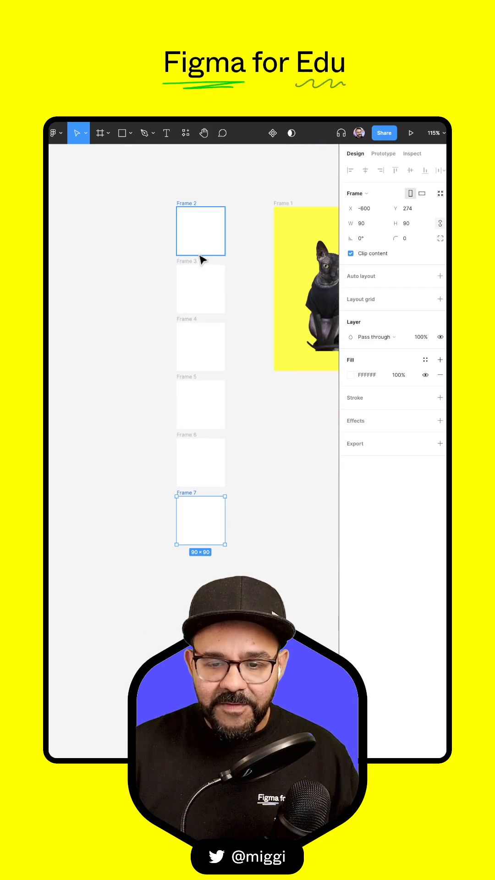
left_click(265, 435)
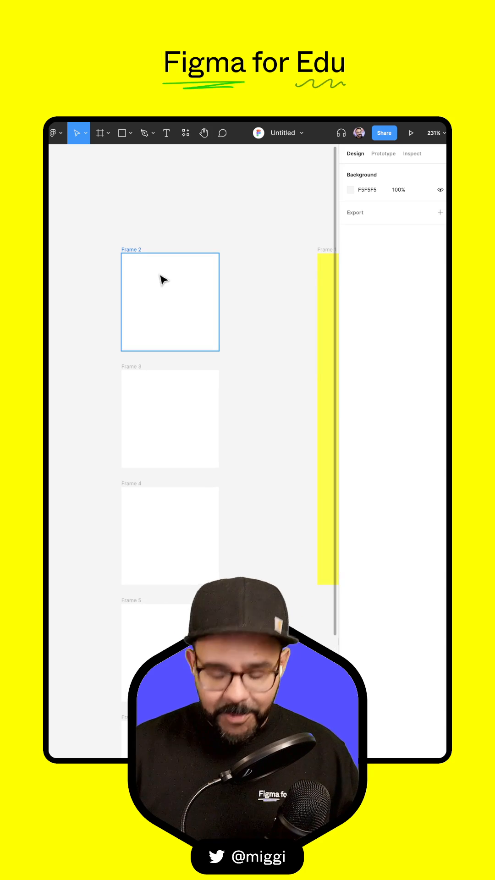
Step: Sketch a freehand black squiggle with the Pencil tool inside each white frame
left_click(144, 133)
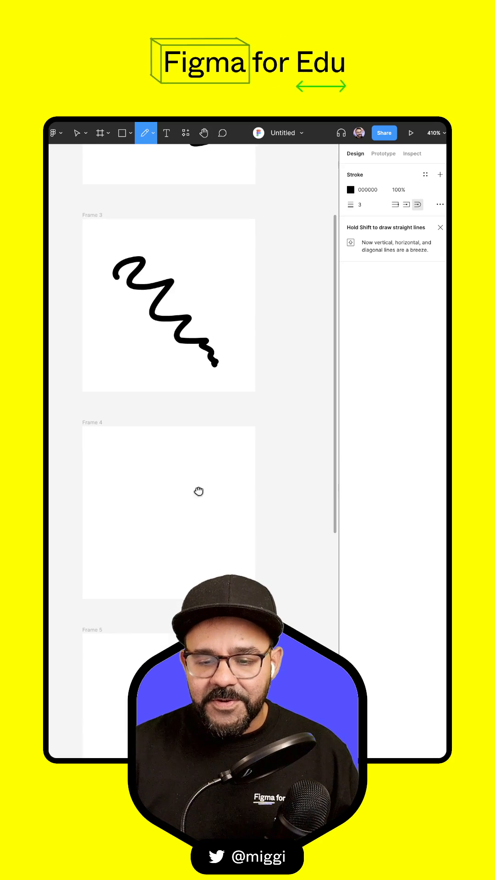
scroll("down", 3)
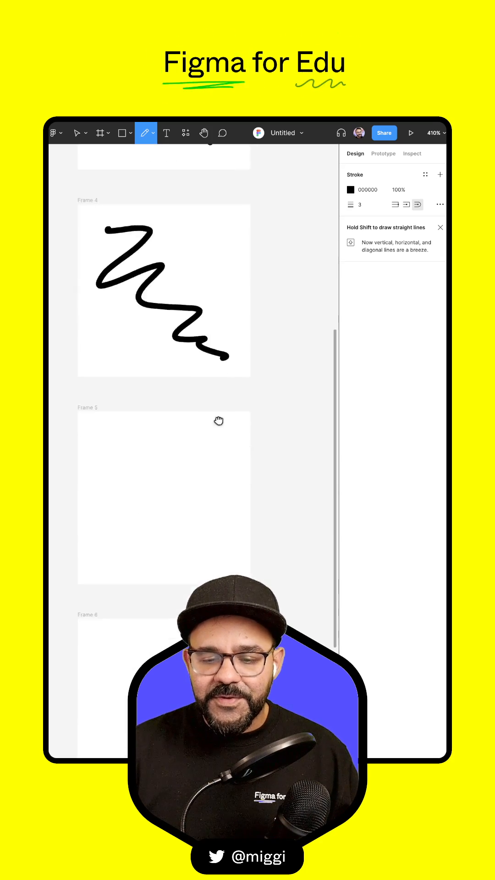
scroll("down", 3)
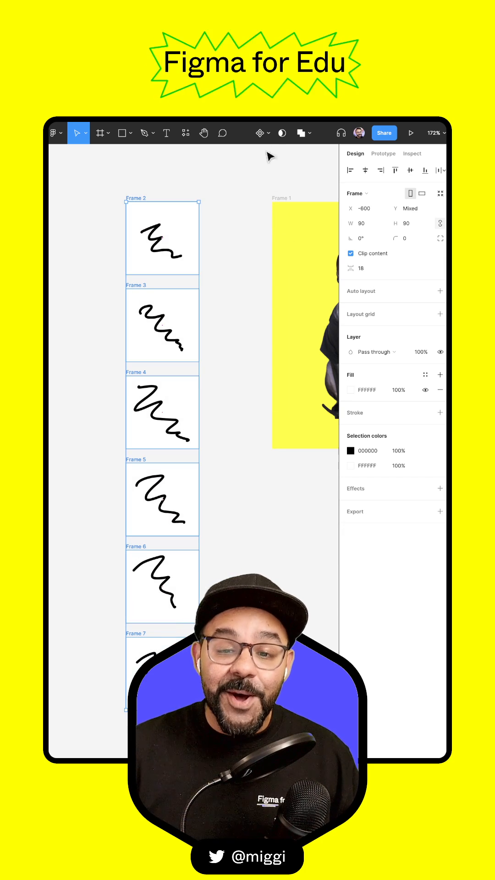
Step: Combine the selected squiggle frames into component set Component 1 with variants
left_click(259, 133)
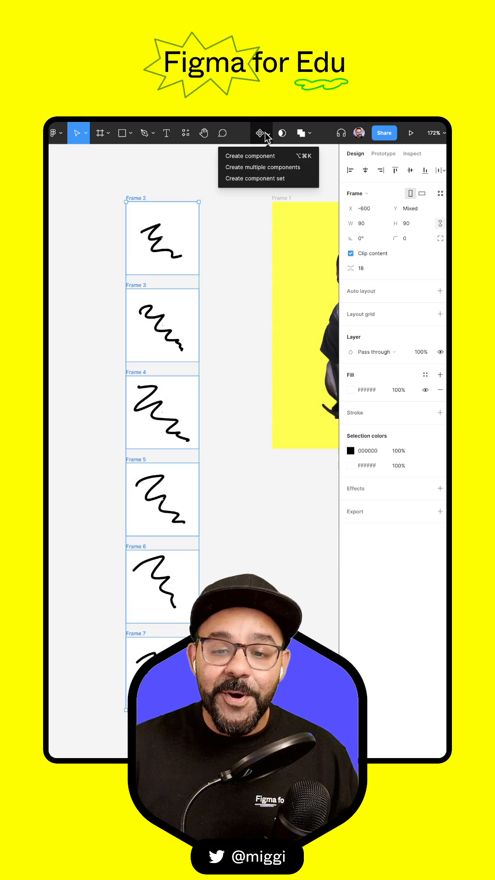
left_click(263, 167)
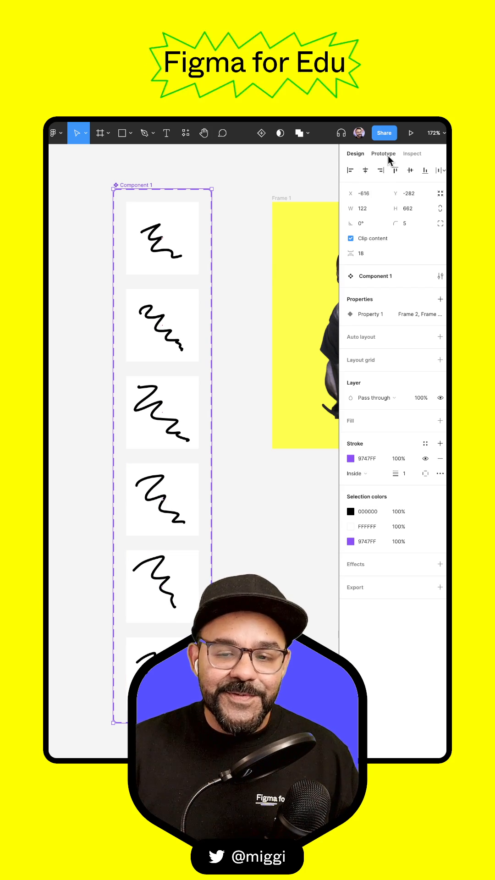
Step: Switch Component 1 to the Prototype settings to link its variants
left_click(383, 154)
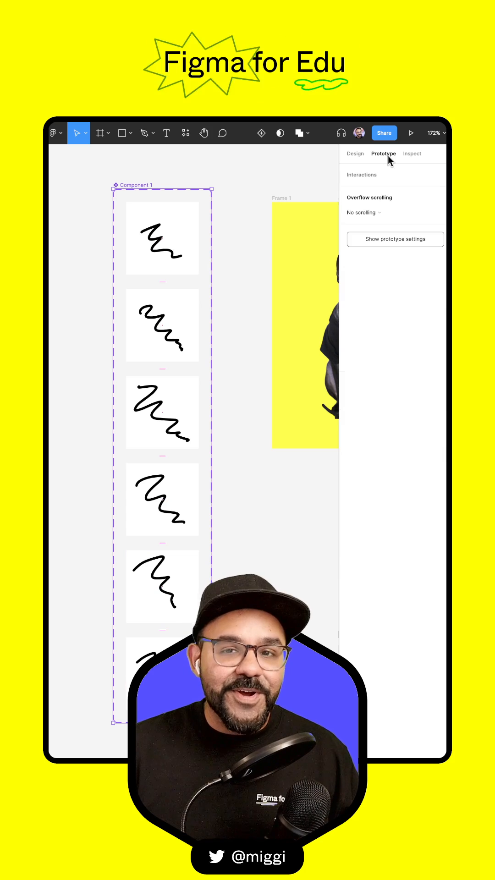
mouse_move(233, 242)
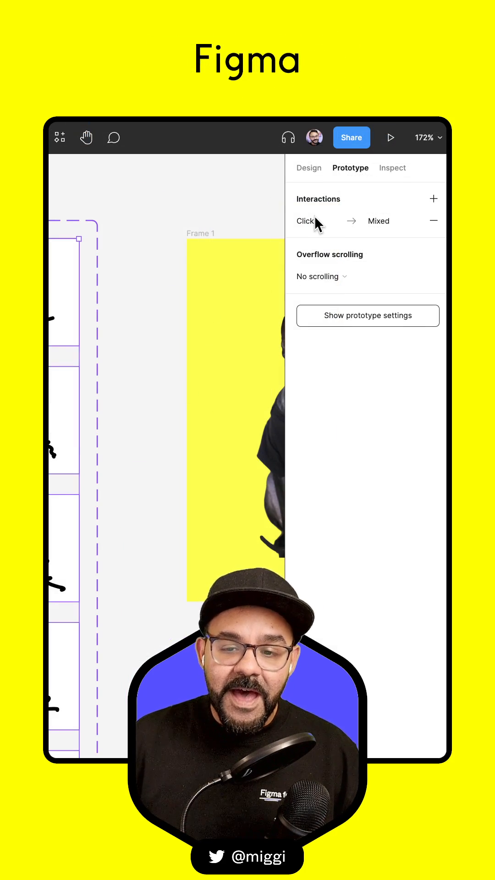
Step: Change the variant-switch trigger to After delay with a 100ms duration
left_click(305, 221)
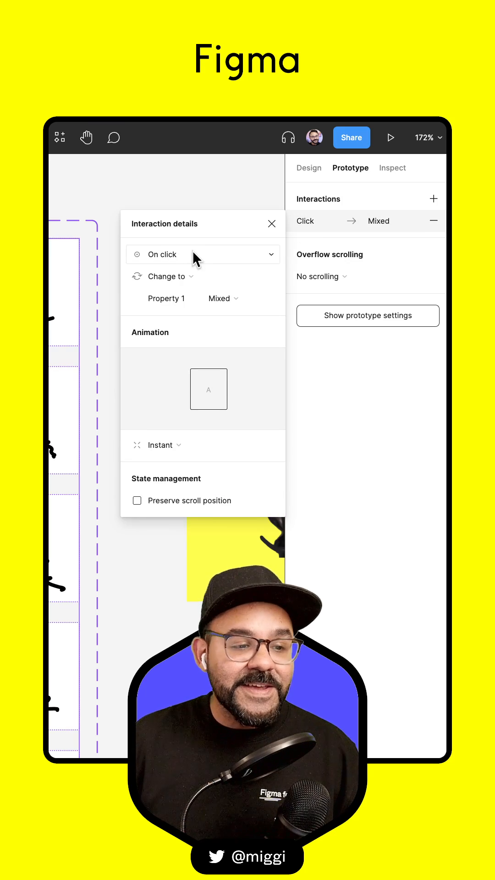
mouse_move(150, 266)
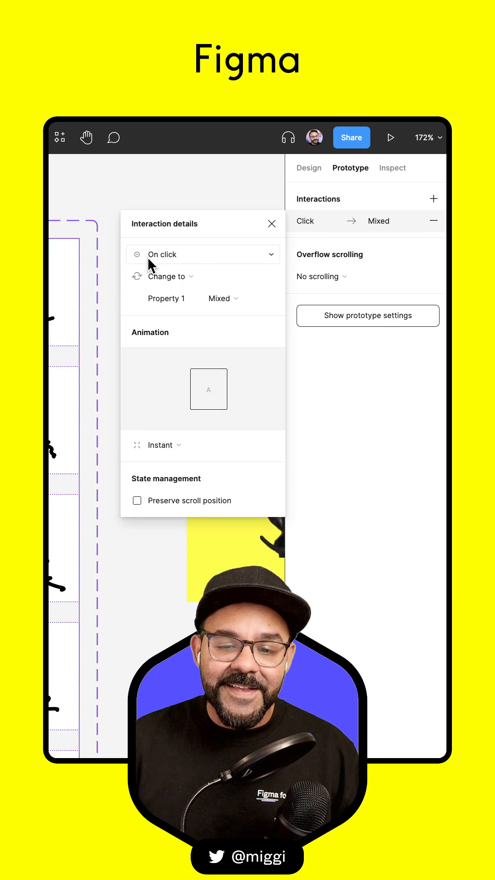
left_click(202, 255)
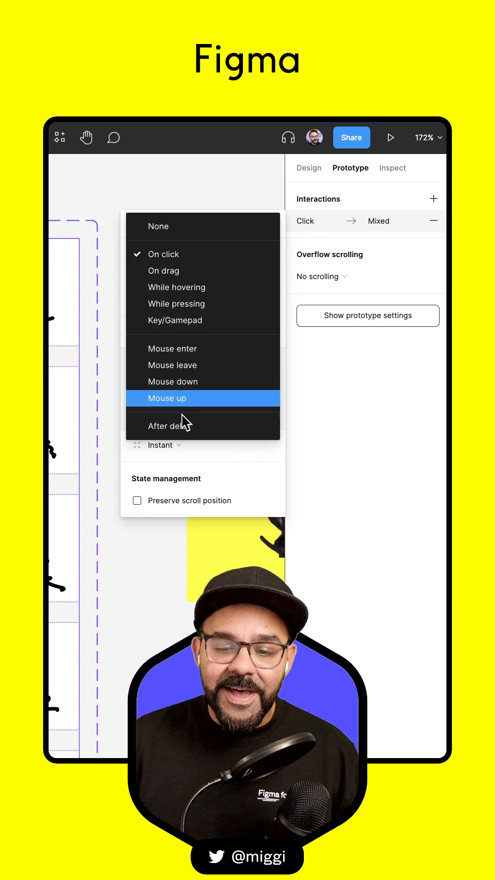
left_click(169, 425)
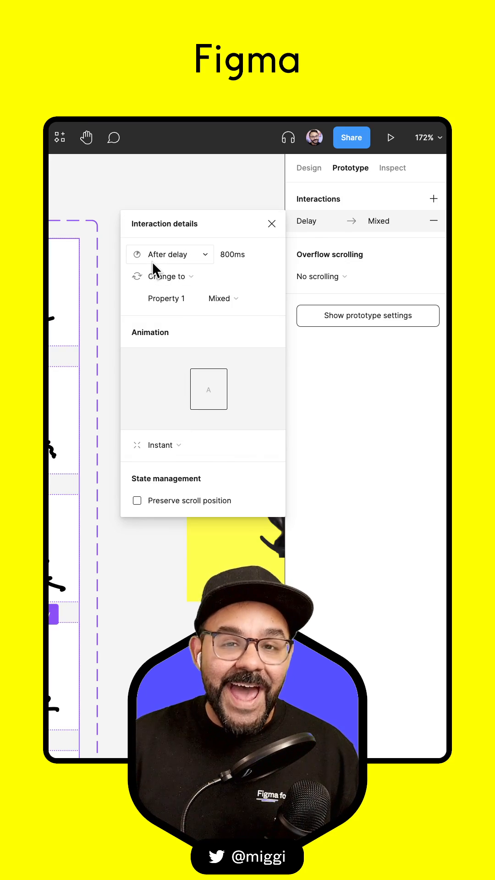
left_click(238, 255)
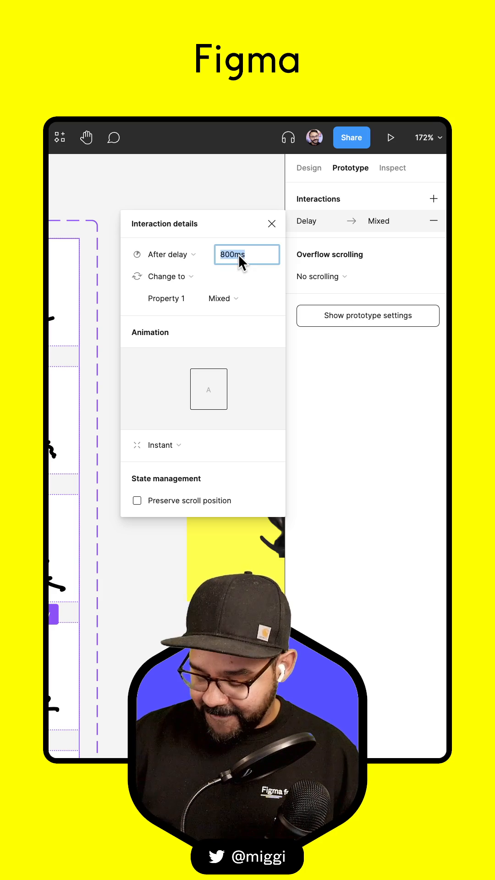
type("100ms")
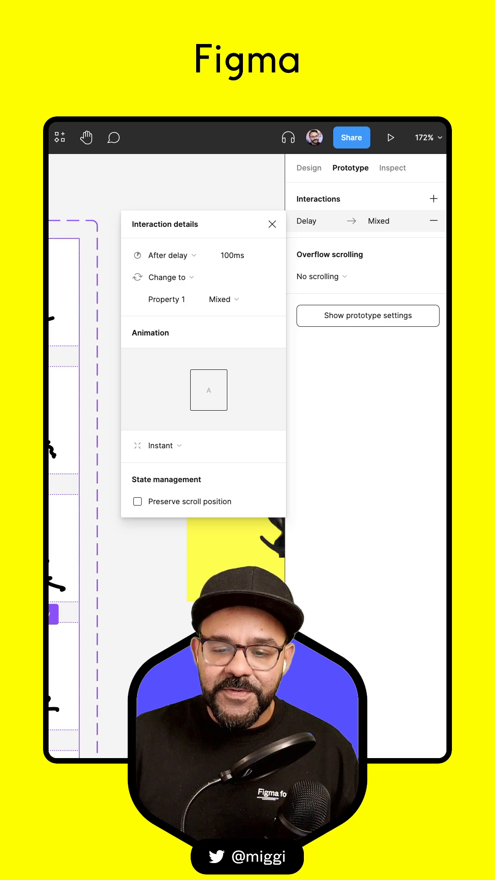
left_click(246, 255)
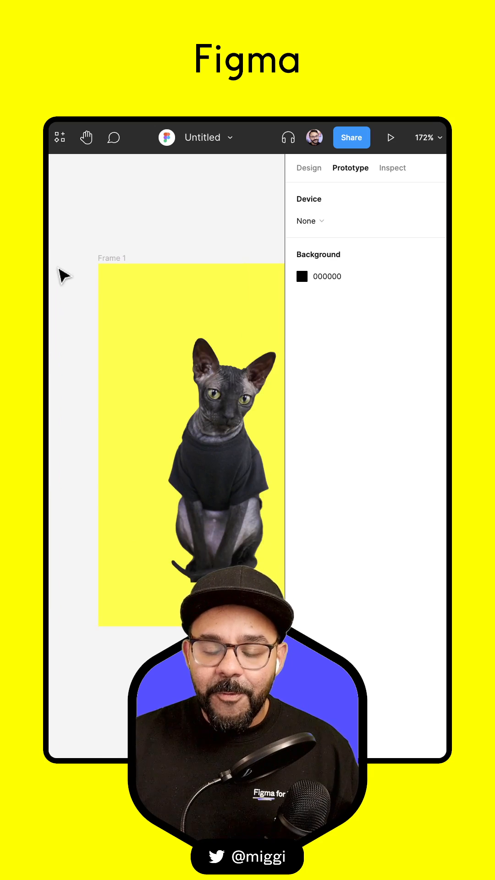
Step: Place Component 1 squiggle instances from Assets around the cat in the yellow frame
left_click(309, 168)
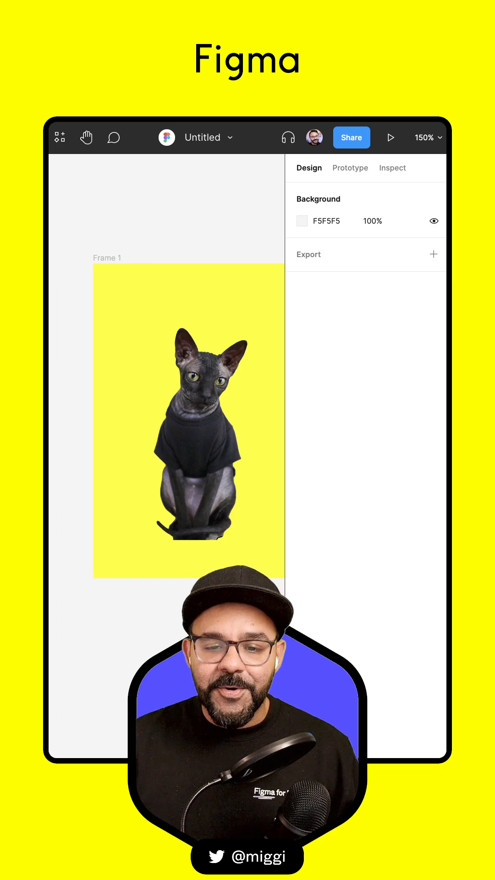
left_click(106, 259)
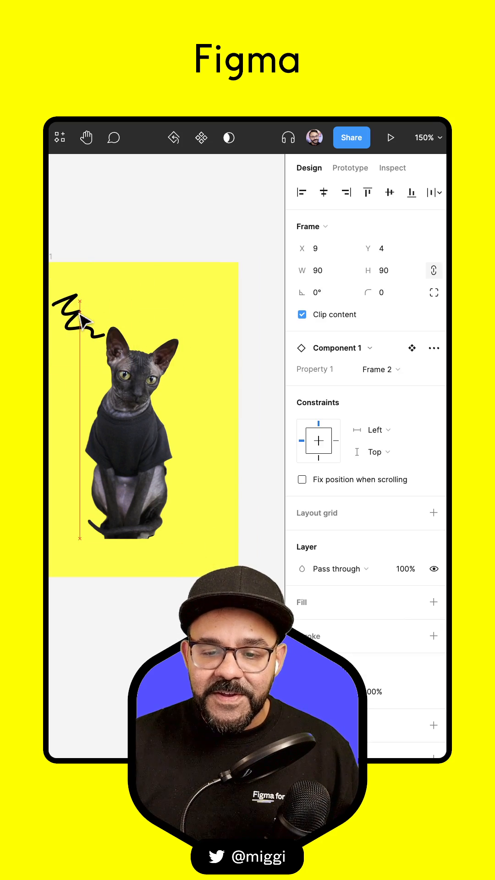
left_click_drag(81, 323, 180, 329)
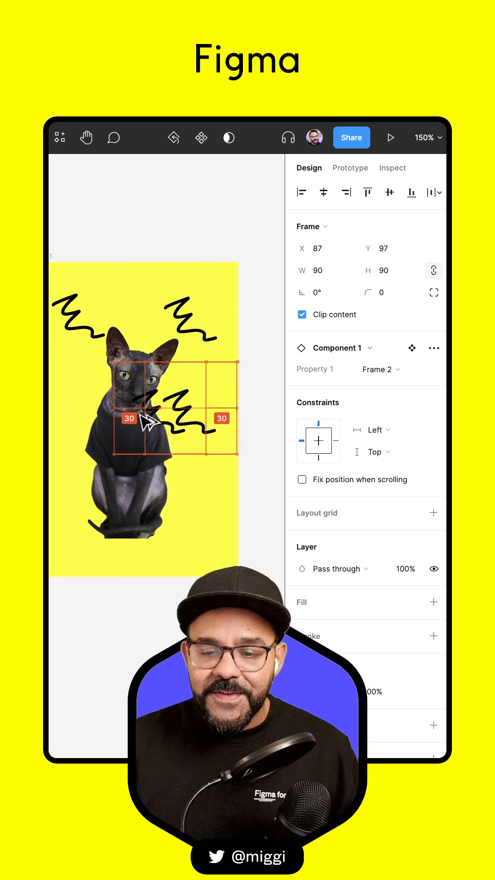
left_click_drag(152, 421, 166, 502)
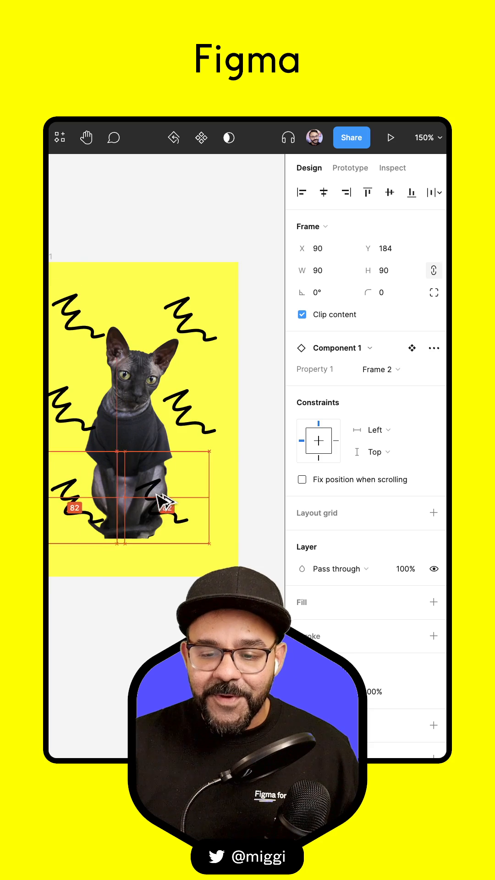
left_click_drag(157, 494, 185, 500)
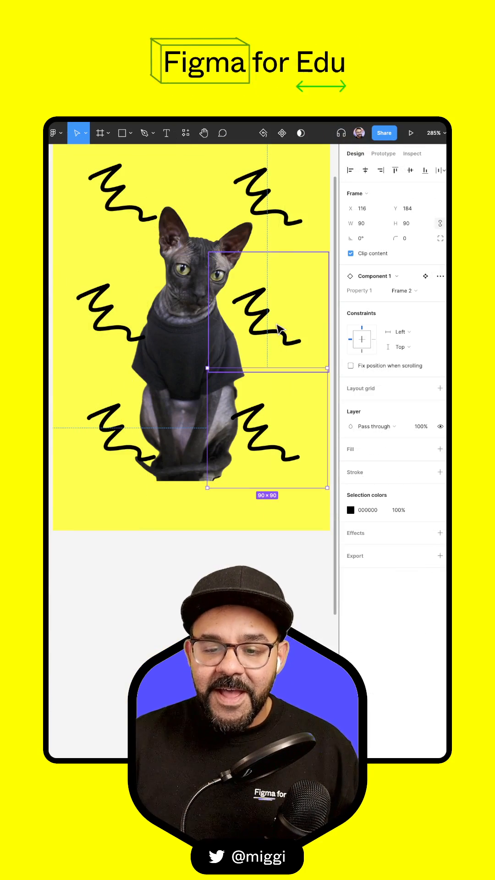
left_click(403, 291)
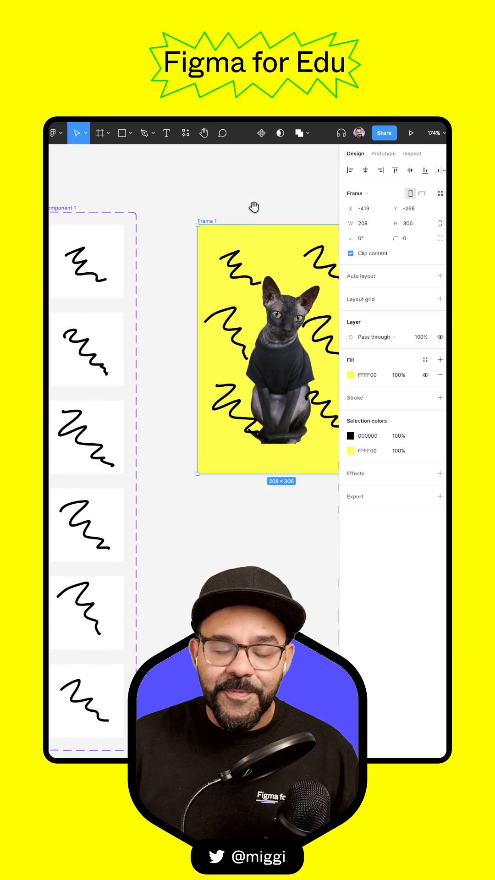
left_click(411, 133)
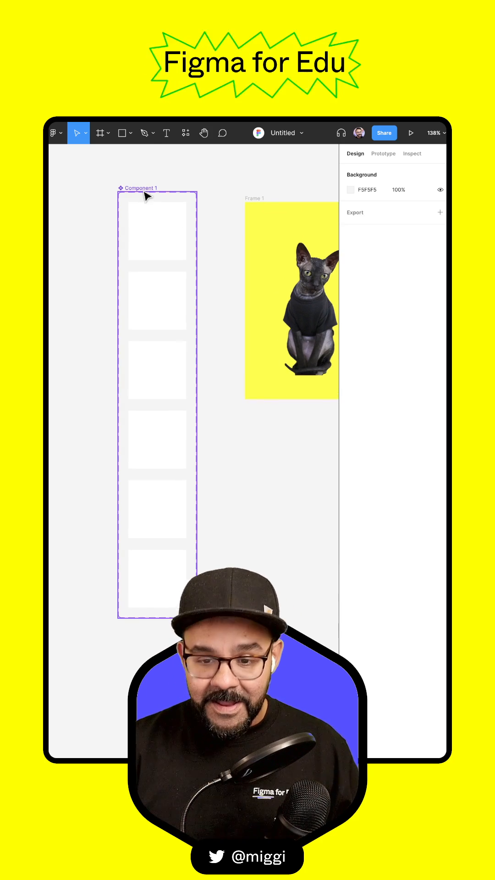
Step: Sketch ghost outlines with smiling faces in successive variant frames of Component 1
left_click(146, 133)
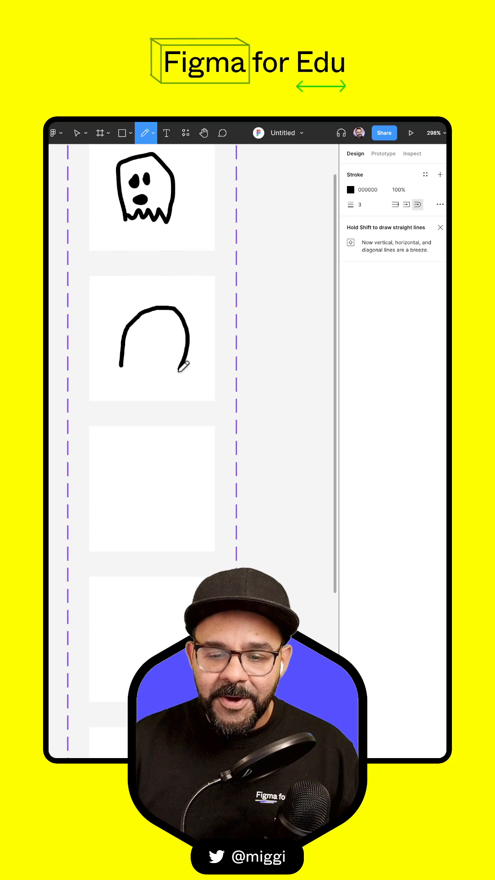
left_click_drag(121, 371, 185, 370)
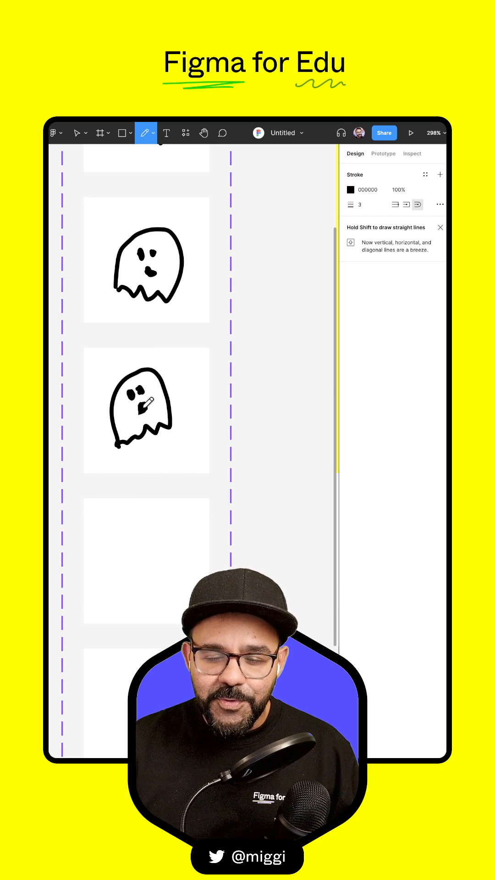
scroll("down", 3)
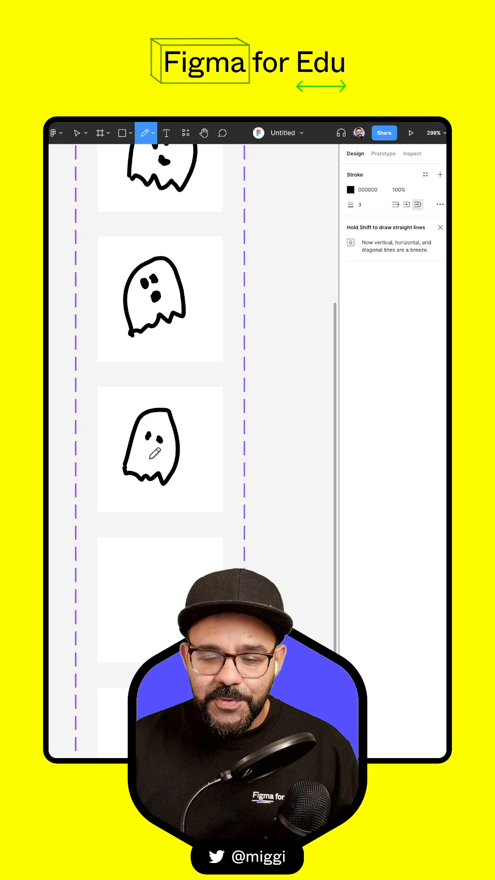
scroll("down", 3)
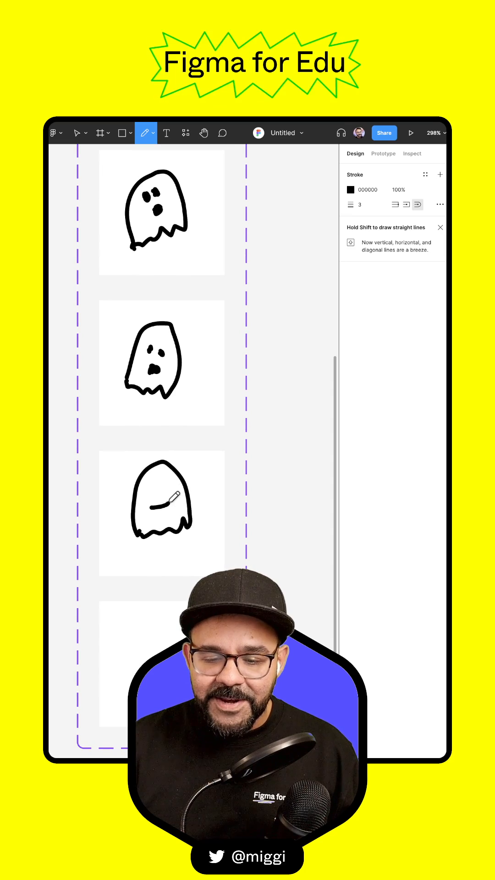
left_click_drag(159, 517, 169, 508)
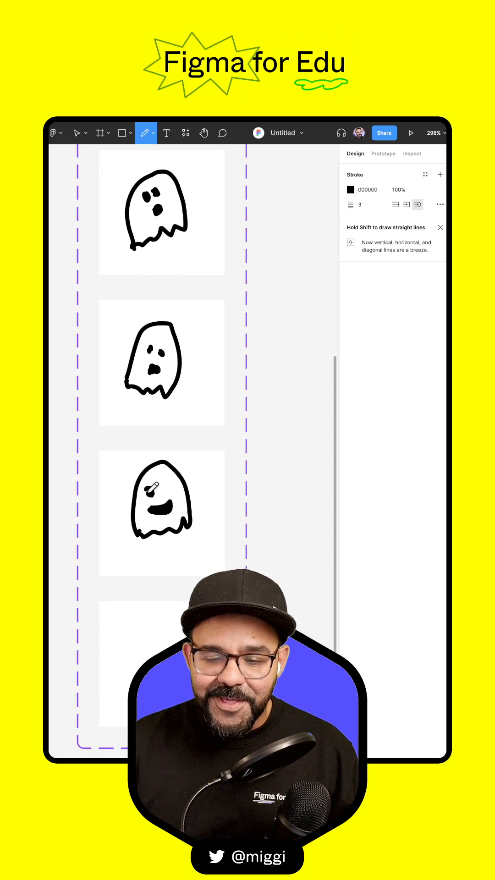
scroll("down", 3)
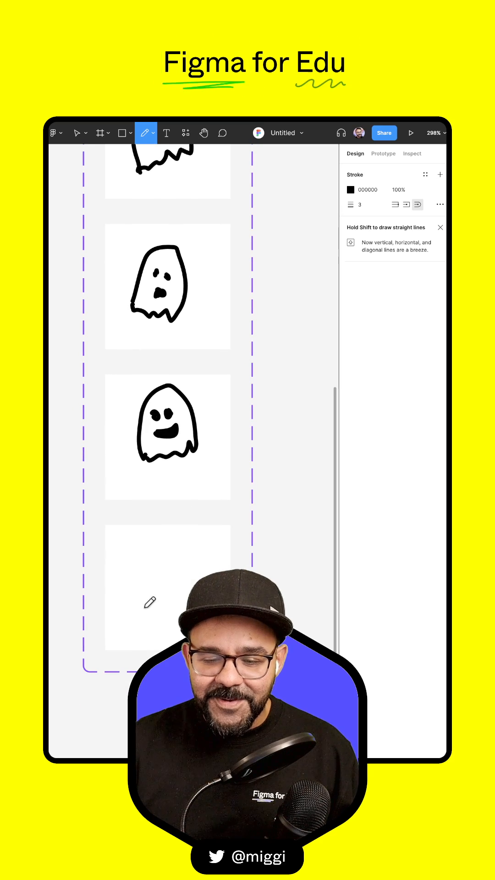